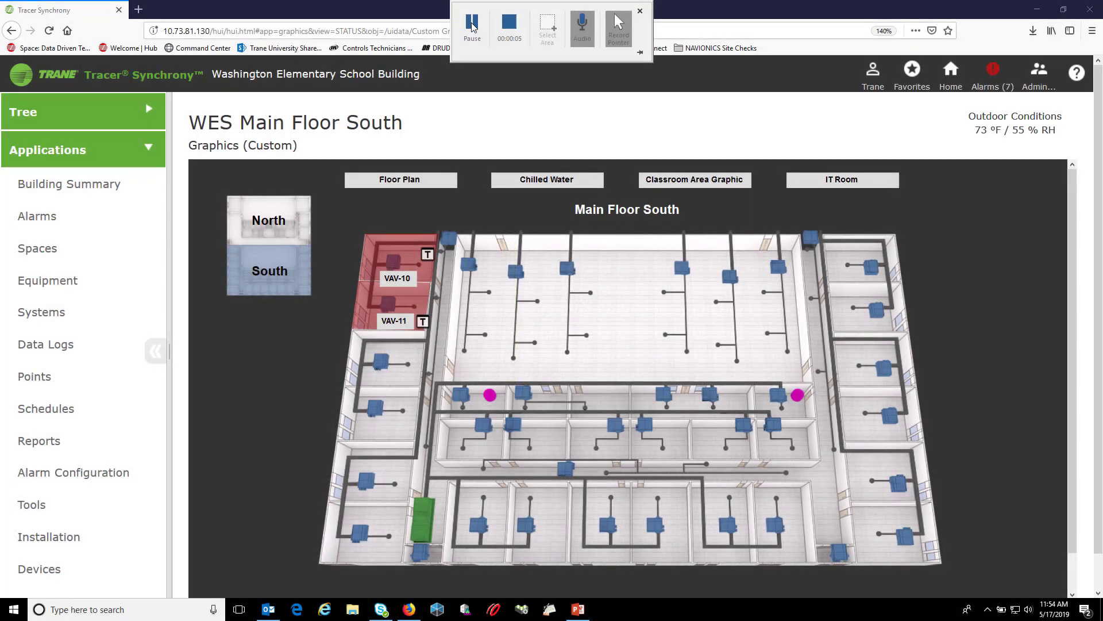
# Leave the Main Floor South graphic and bring up the Schedules page from the sidebar
pyautogui.click(639, 10)
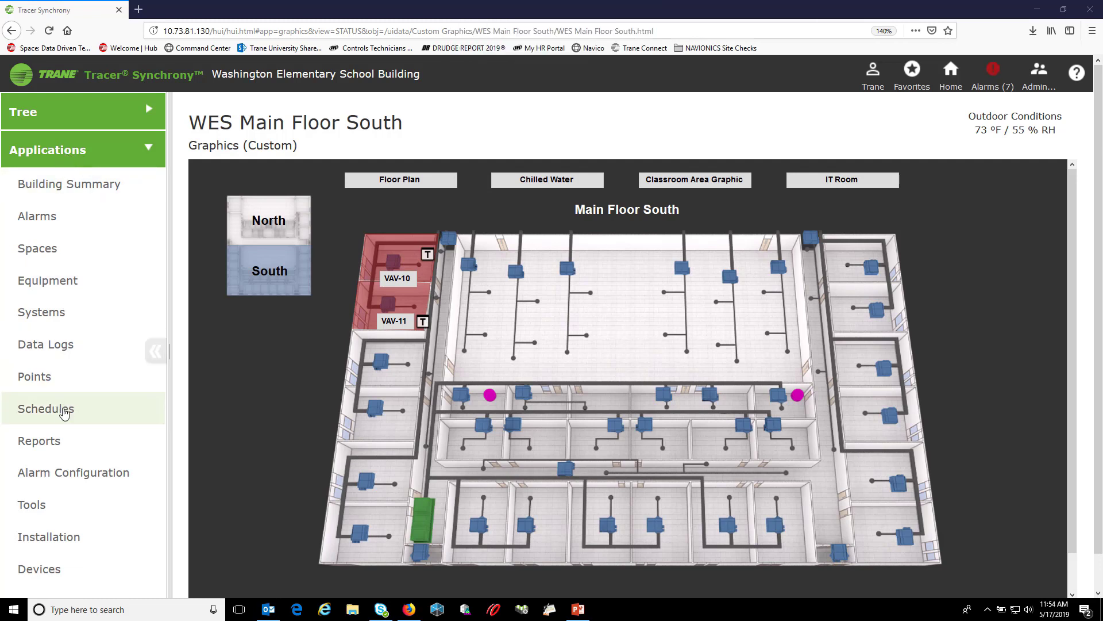
pyautogui.click(45, 409)
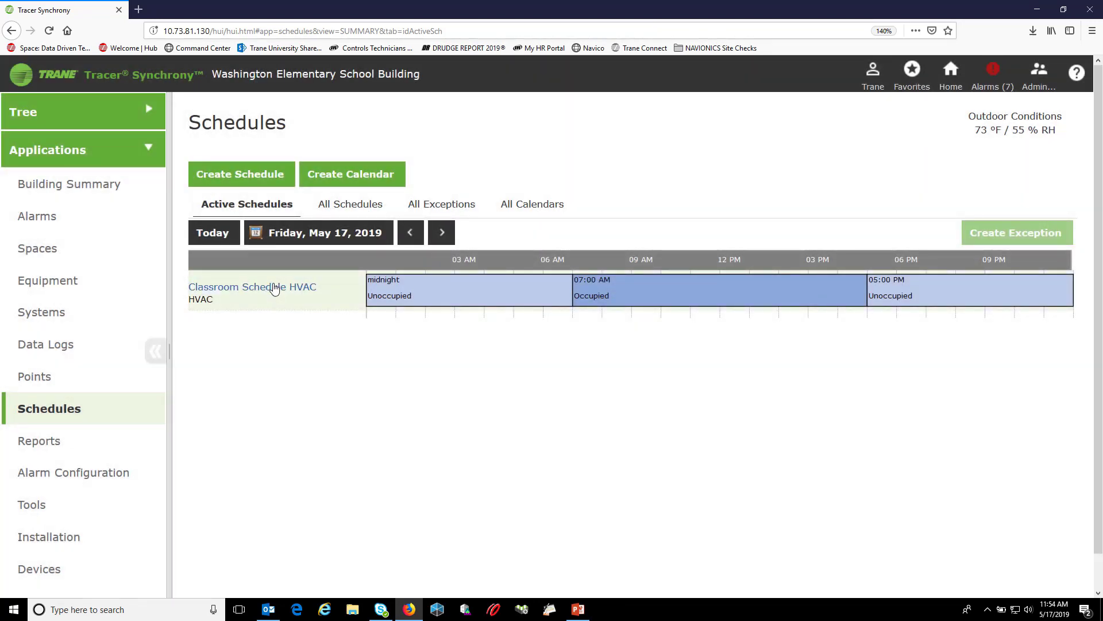
pyautogui.click(251, 286)
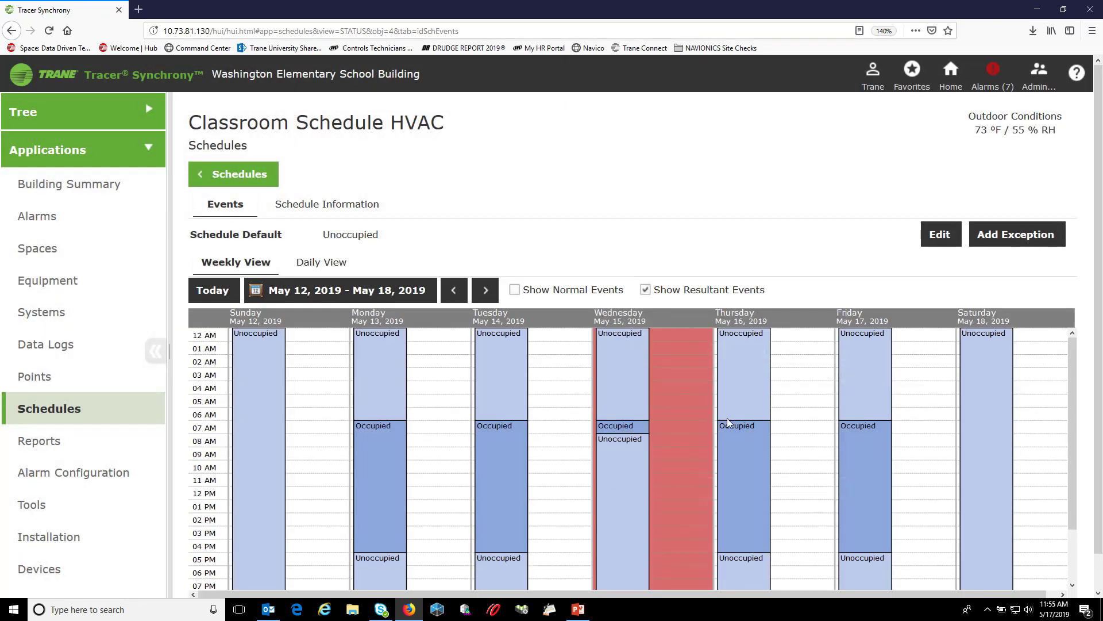
pyautogui.moveTo(665, 386)
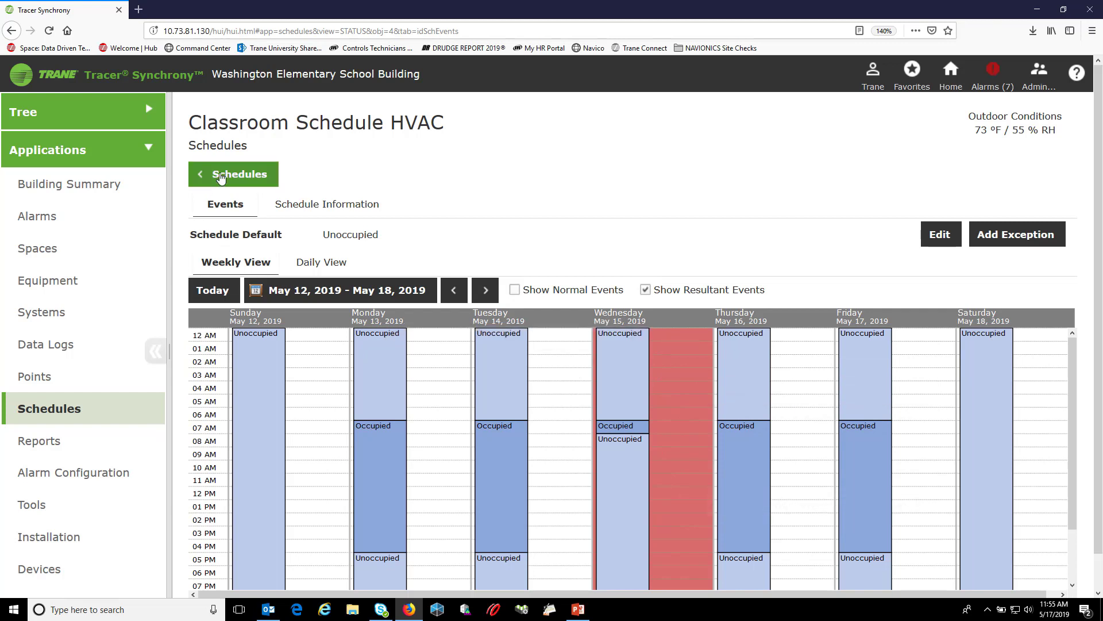
pyautogui.click(233, 174)
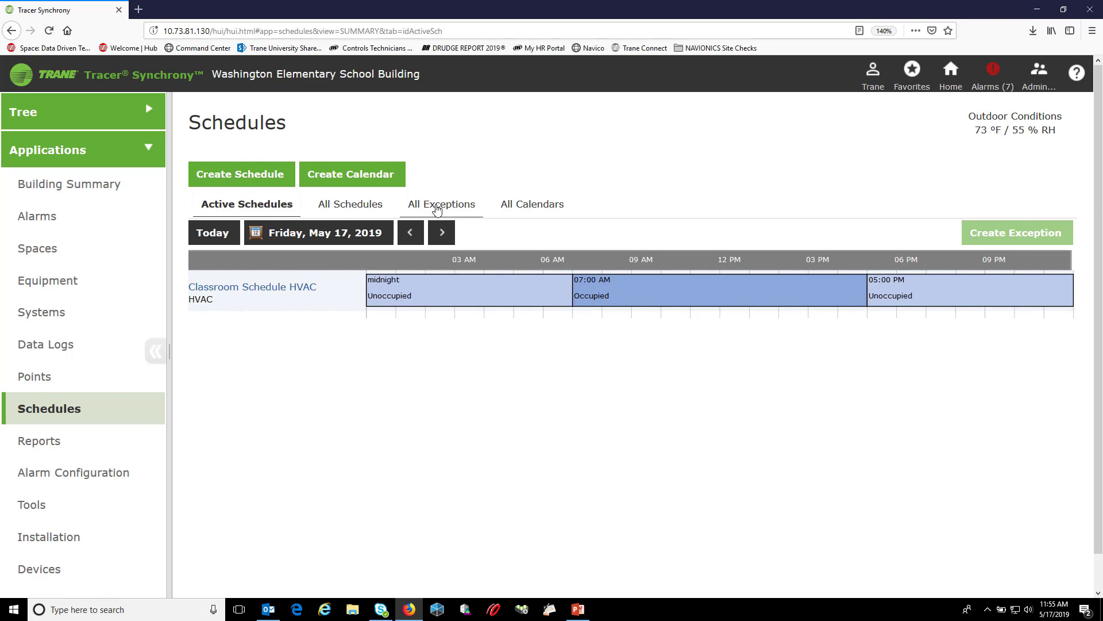
# Delete the checked May 15, 2019 Classroom Schedule HVAC exception from All Exceptions and confirm
pyautogui.click(440, 205)
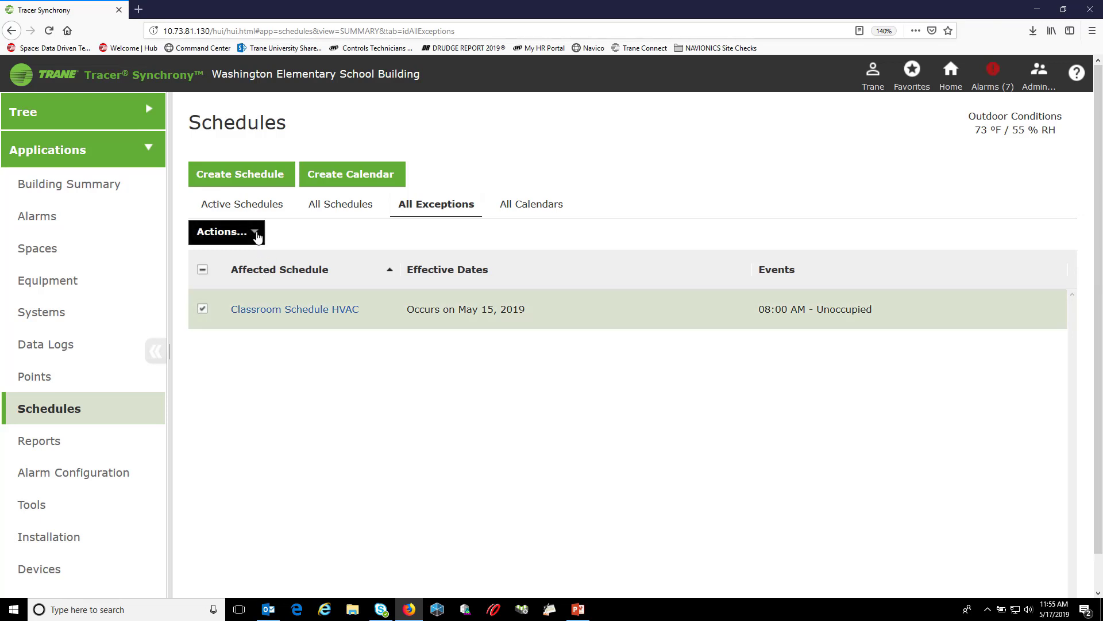
pyautogui.click(225, 231)
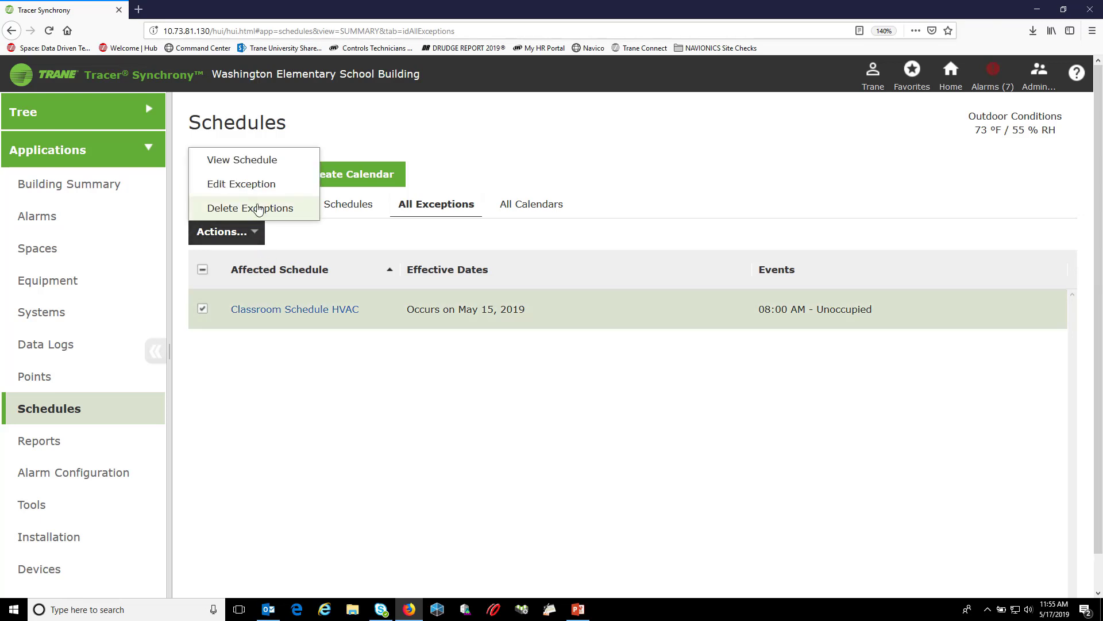
pyautogui.click(249, 208)
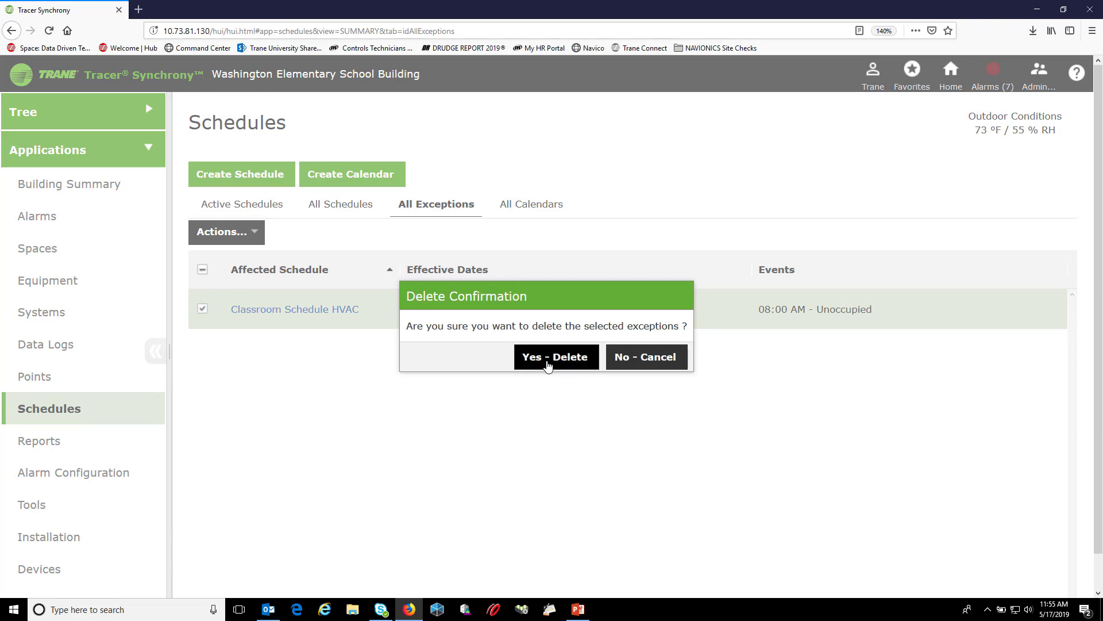
pyautogui.click(556, 356)
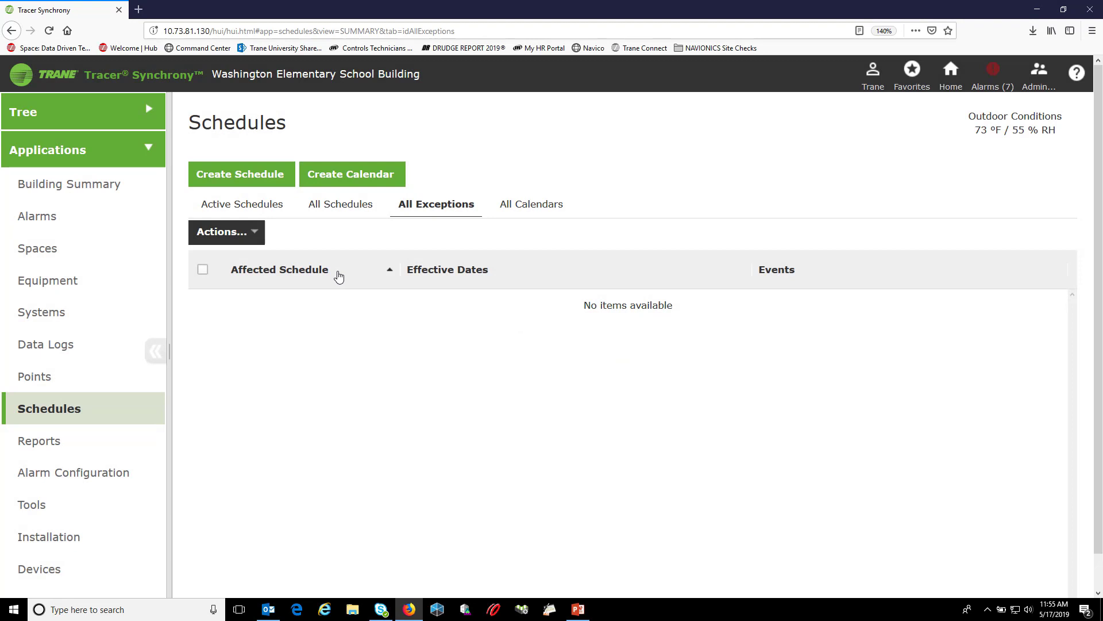
pyautogui.moveTo(243, 205)
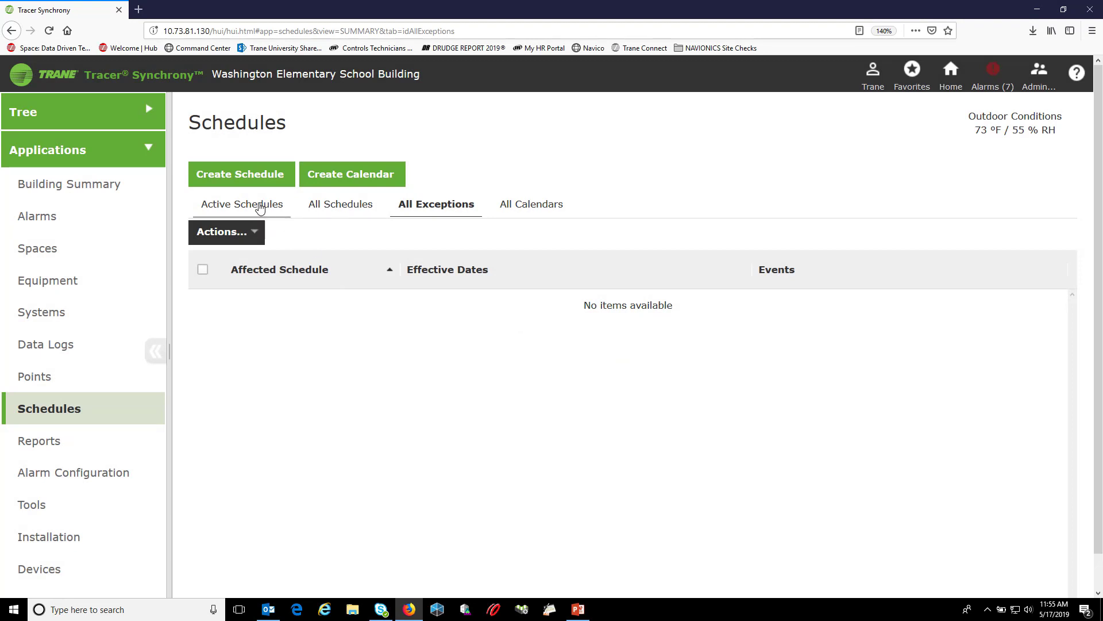
pyautogui.moveTo(236, 186)
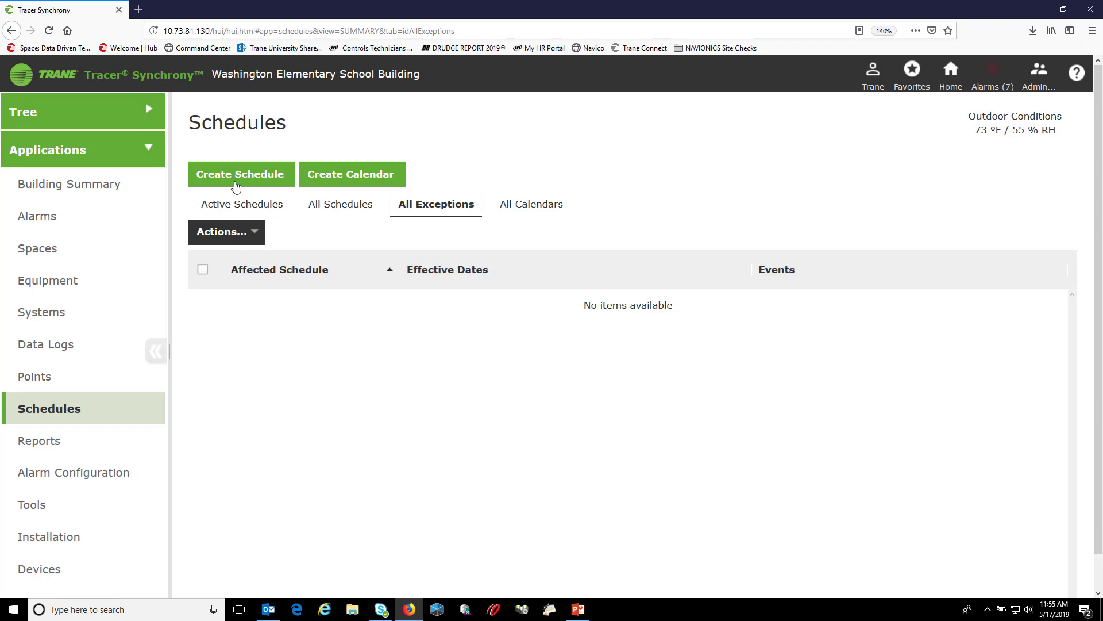
pyautogui.moveTo(251, 209)
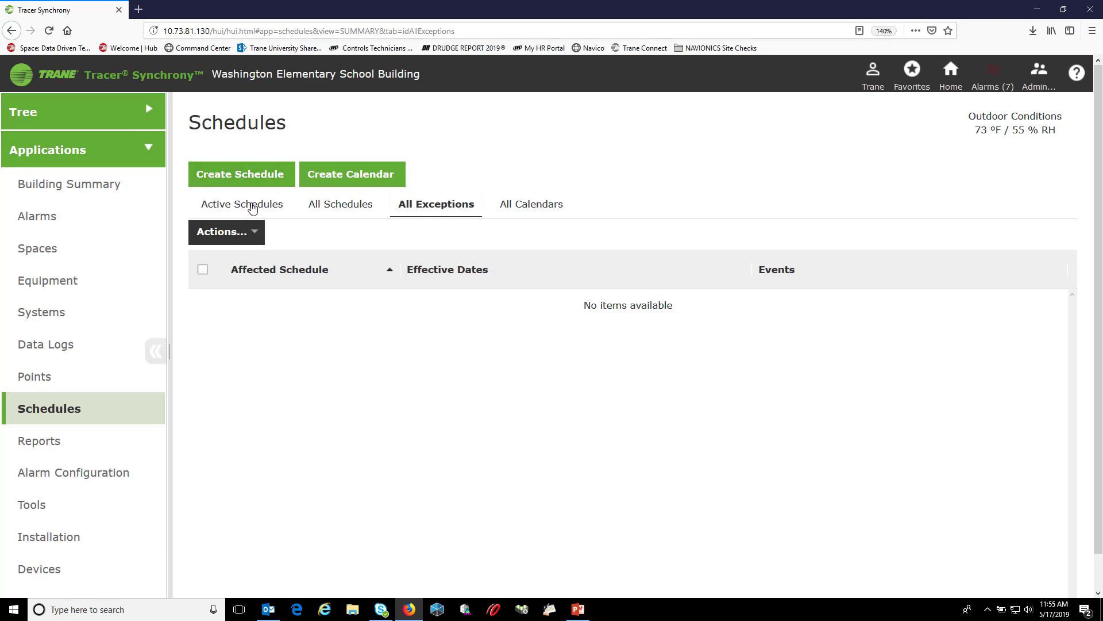